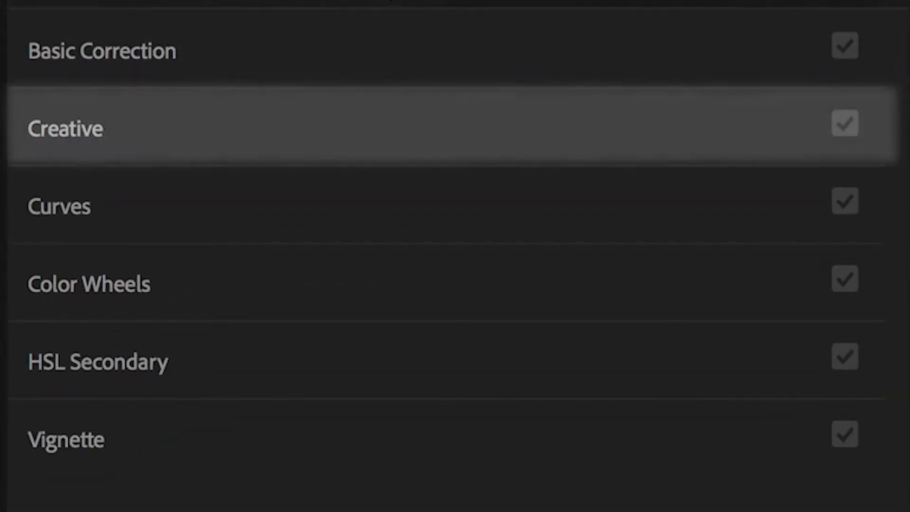
pyautogui.moveTo(67, 439)
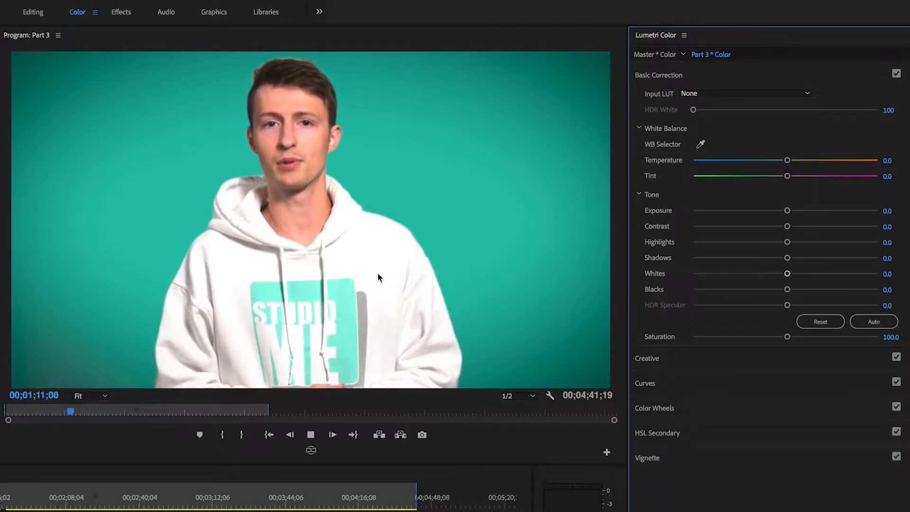
# Step: Set Exposure -3.6, Contrast -48.2, Highlights 45.6 and Shadows -3.0 in Basic Correction
pyautogui.moveTo(787, 210); pyautogui.dragTo(813, 210)
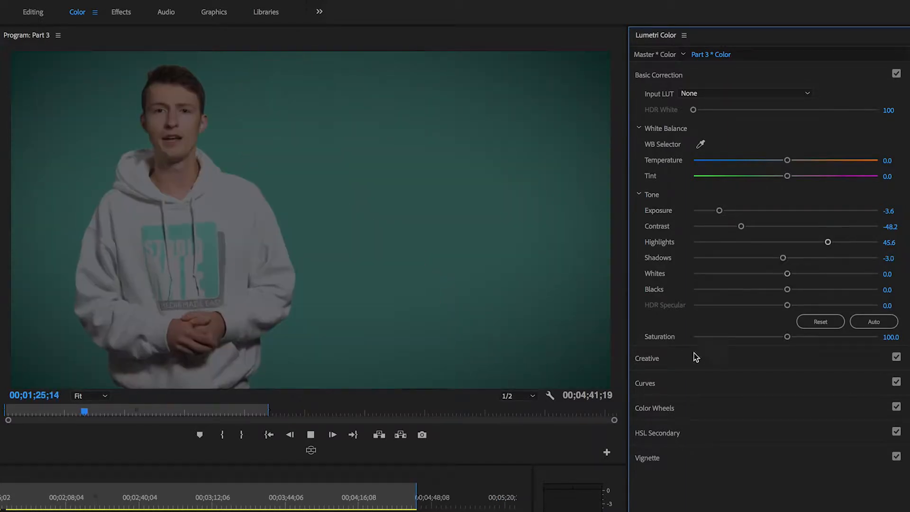
# Step: Apply the SL CLEAN FUJI B creative look to the Part 3 clip
pyautogui.click(659, 75)
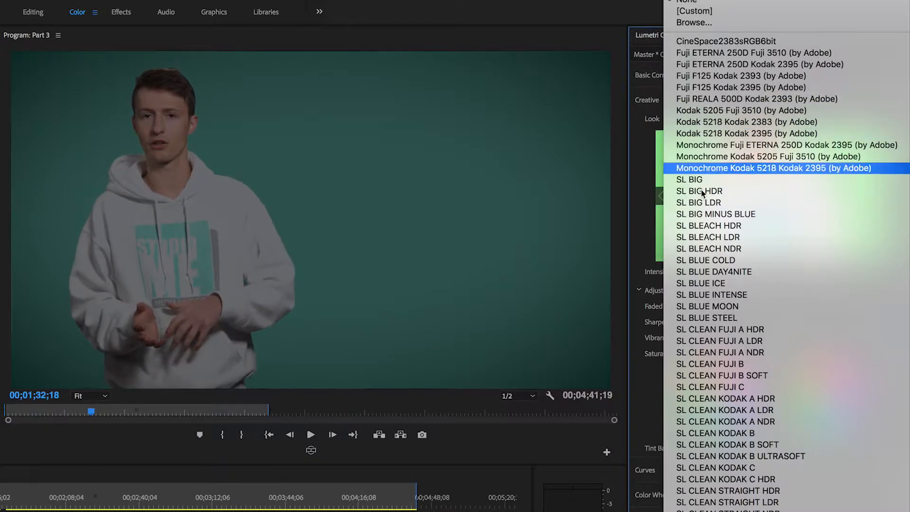
pyautogui.click(709, 363)
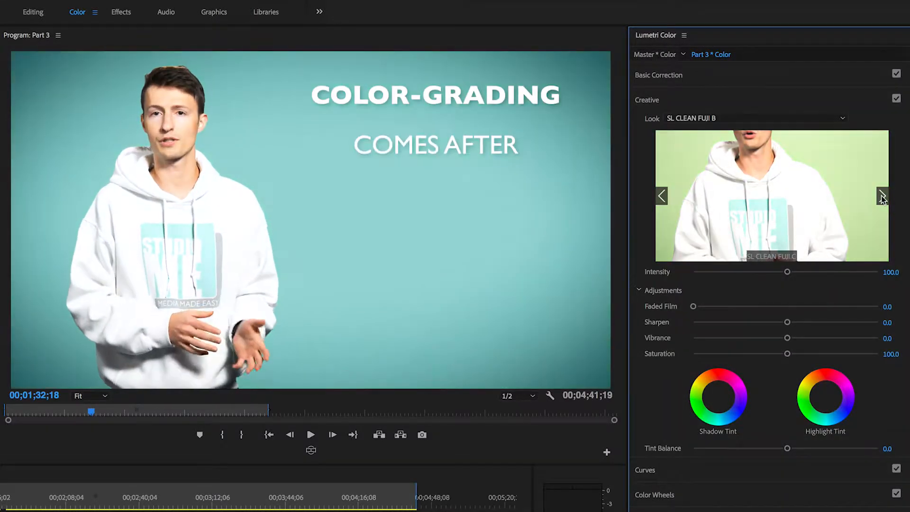
pyautogui.click(882, 195)
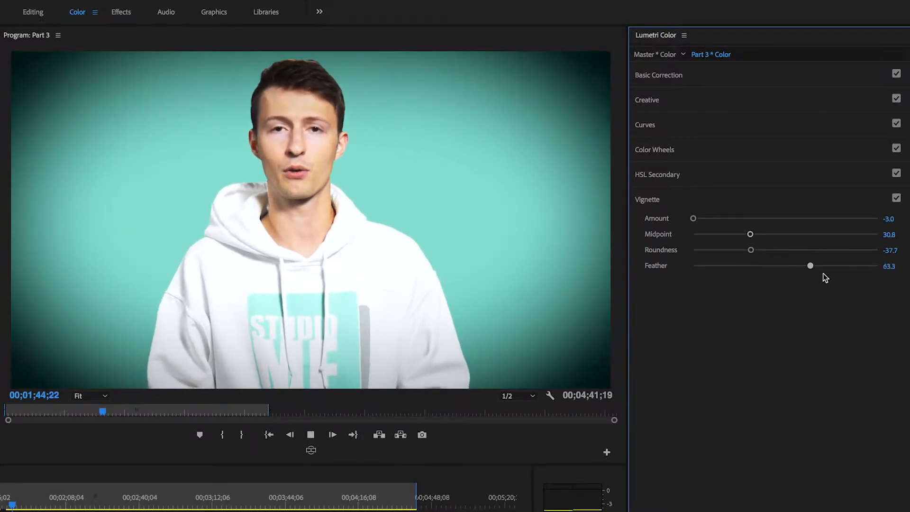
pyautogui.click(442, 20)
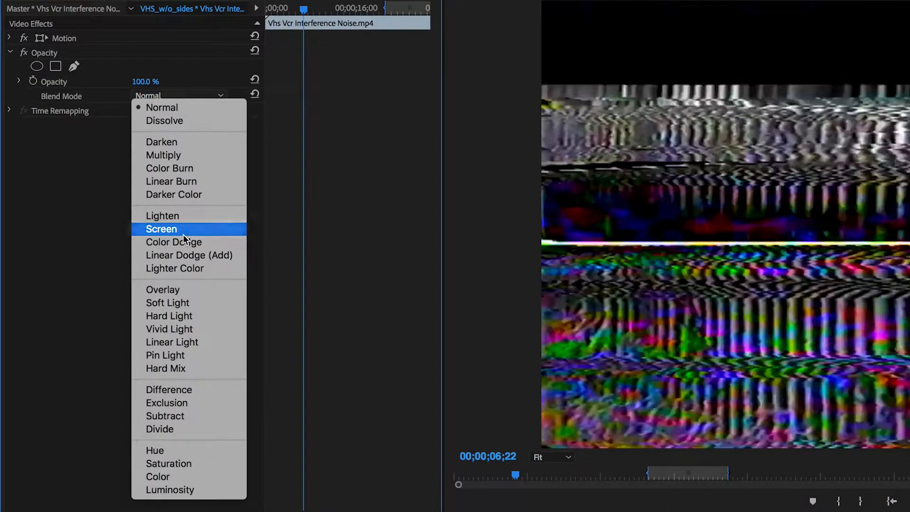
# Step: Set the VHS noise clip's Opacity blend mode to Screen
pyautogui.click(175, 268)
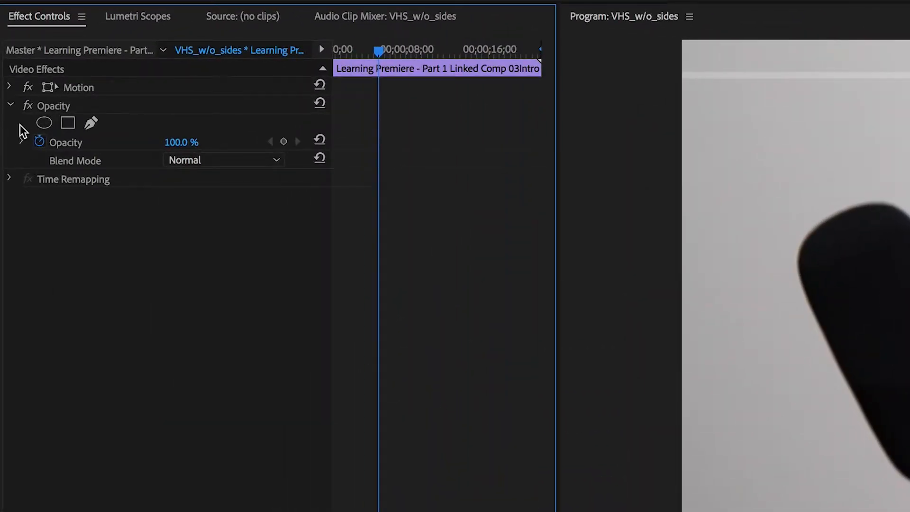
# Step: Keyframe Position X from 960 to 1395 on the intro clip at scale 149
pyautogui.click(9, 87)
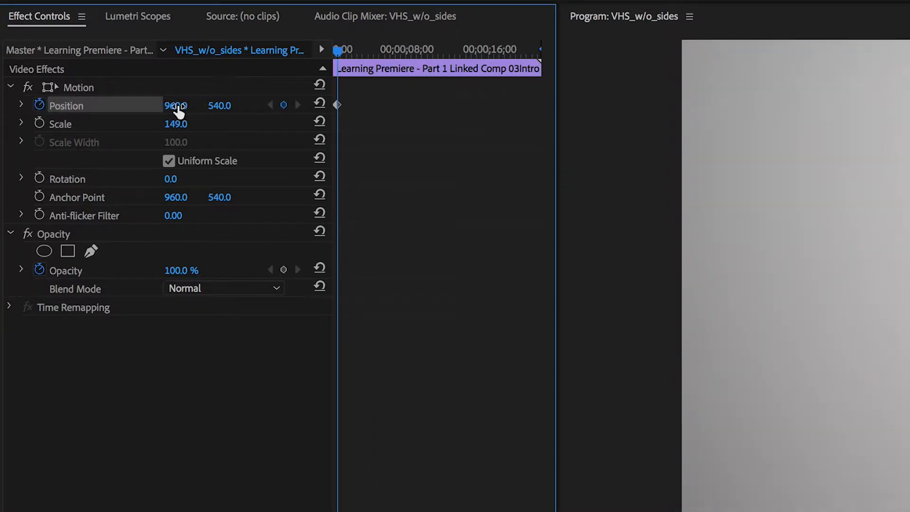
pyautogui.moveTo(177, 105); pyautogui.dragTo(249, 105)
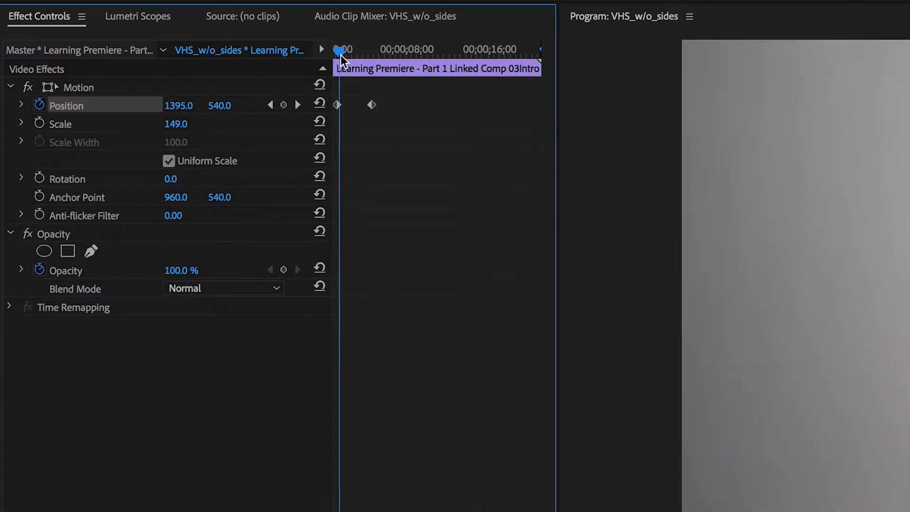
pyautogui.moveTo(178, 118)
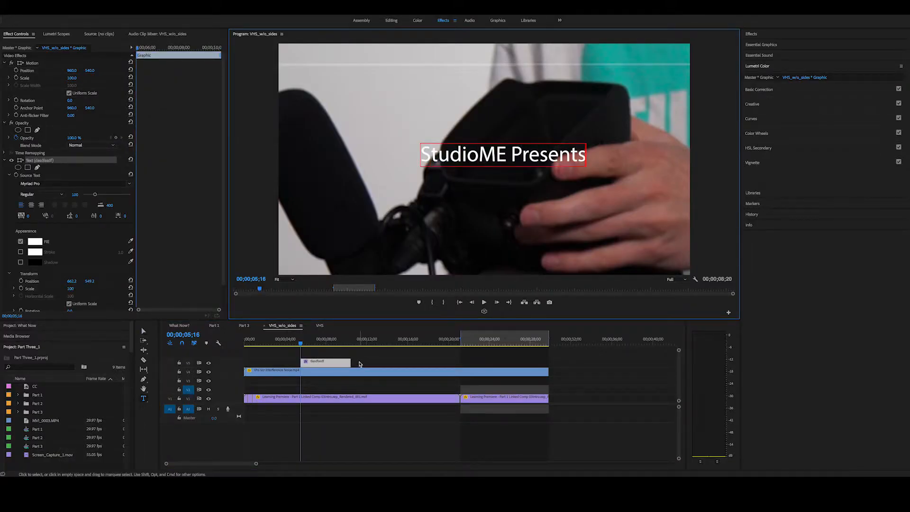
# Step: Create a new 1920×1080 legacy title named 'Studio' for the StudioME Presents graphic
pyautogui.click(69, 3)
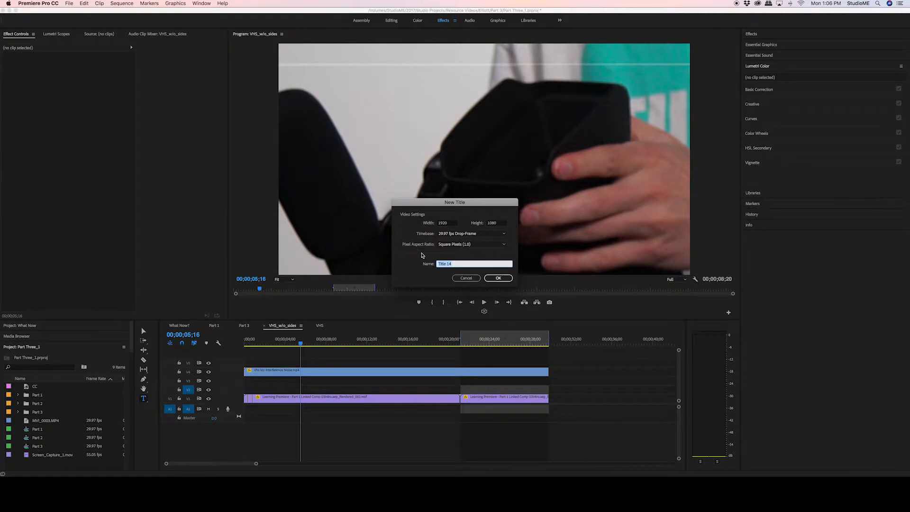
pyautogui.write('Studio')
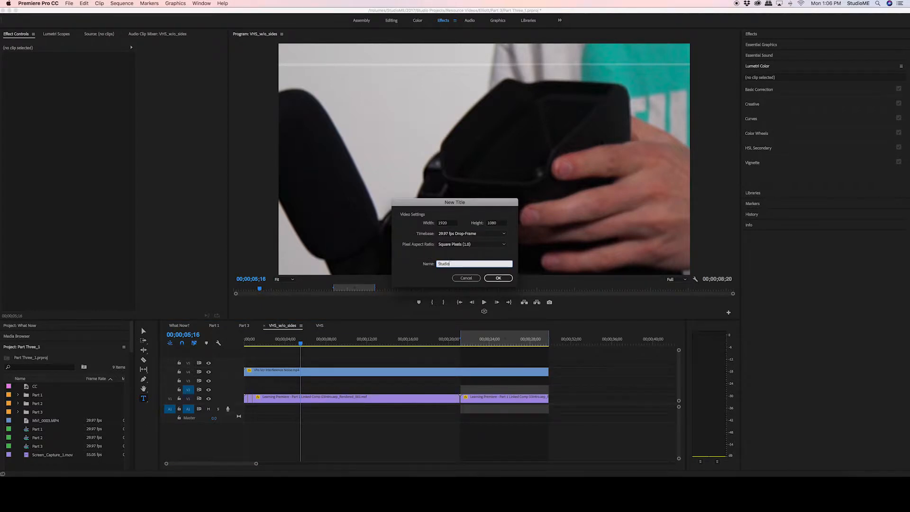
pyautogui.click(497, 278)
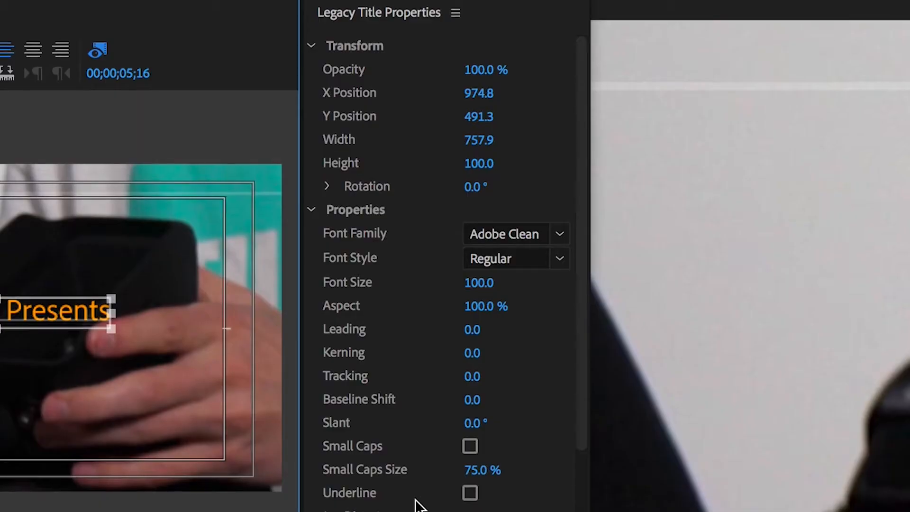
# Step: Style the StudioME Presents text in orange Adobe Clean at a larger size and close the title editor
pyautogui.scroll(-3)
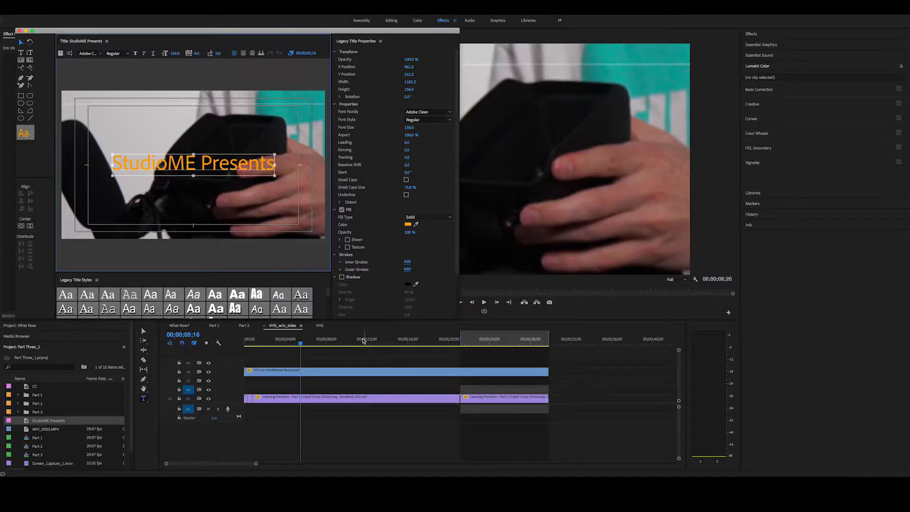
pyautogui.click(360, 343)
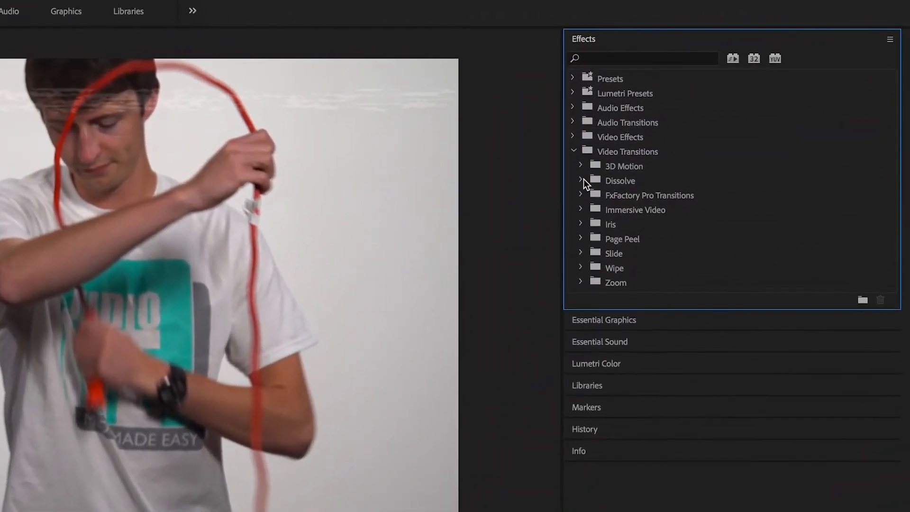
# Step: Apply a Cross Dissolve to the start of the intro clip with Cmd+D
pyautogui.click(580, 180)
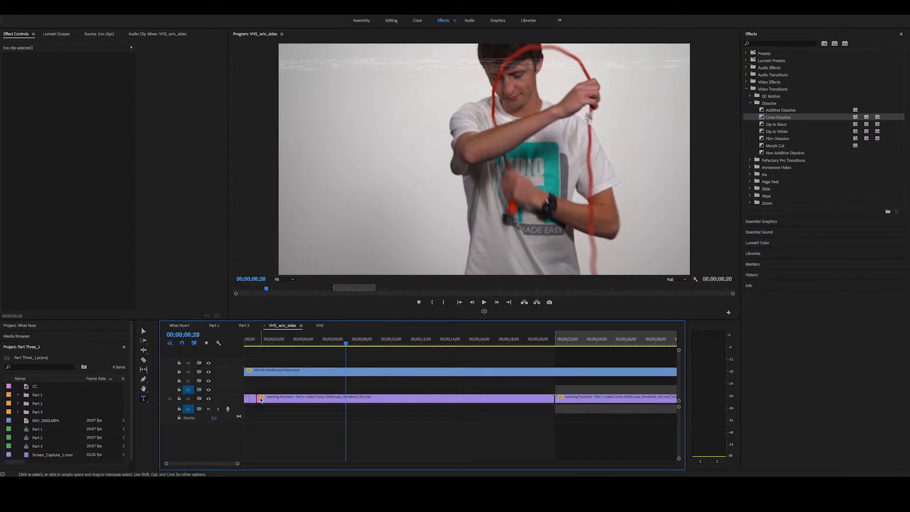
pyautogui.press('cmd+d')
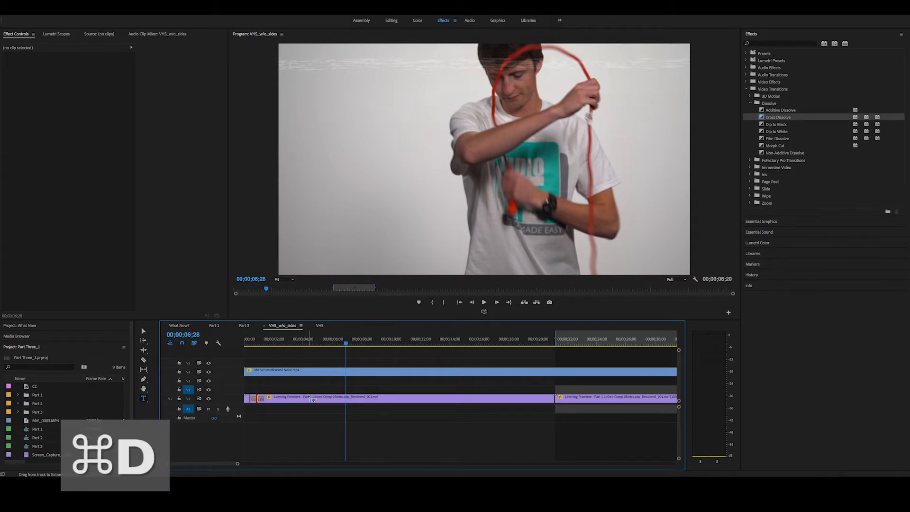